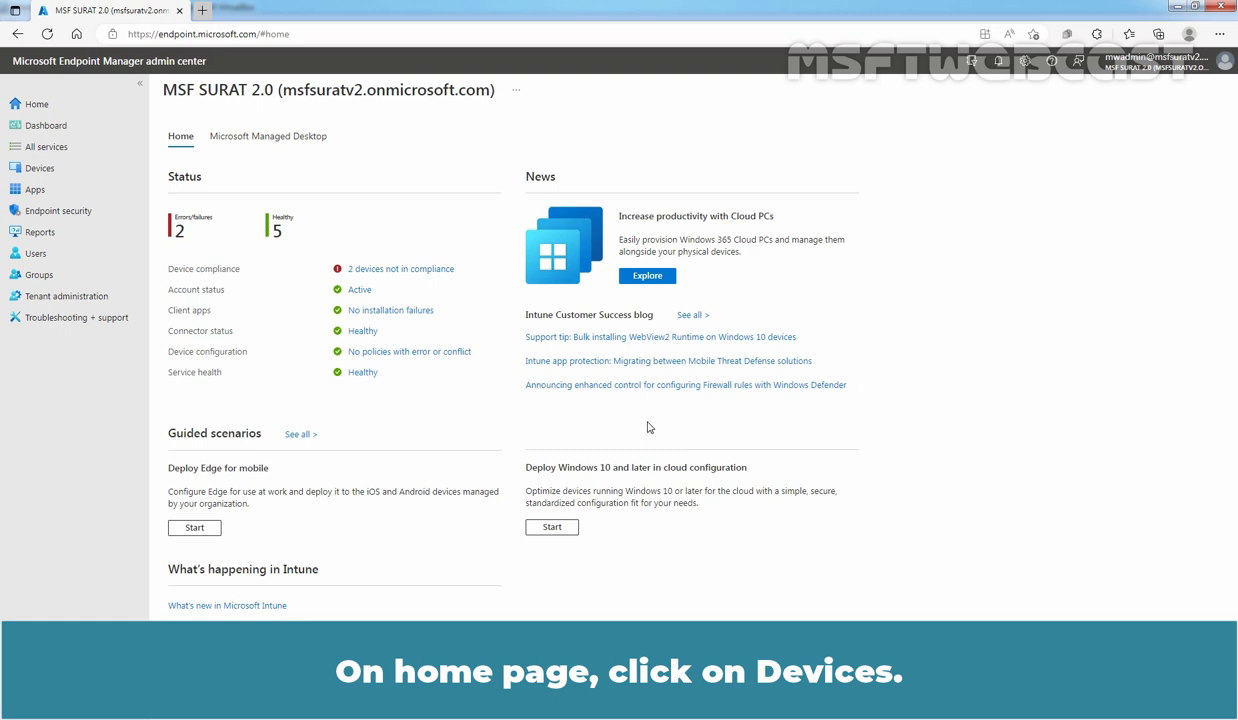
Go to Devices and open the Windows platform device list
left_click(40, 167)
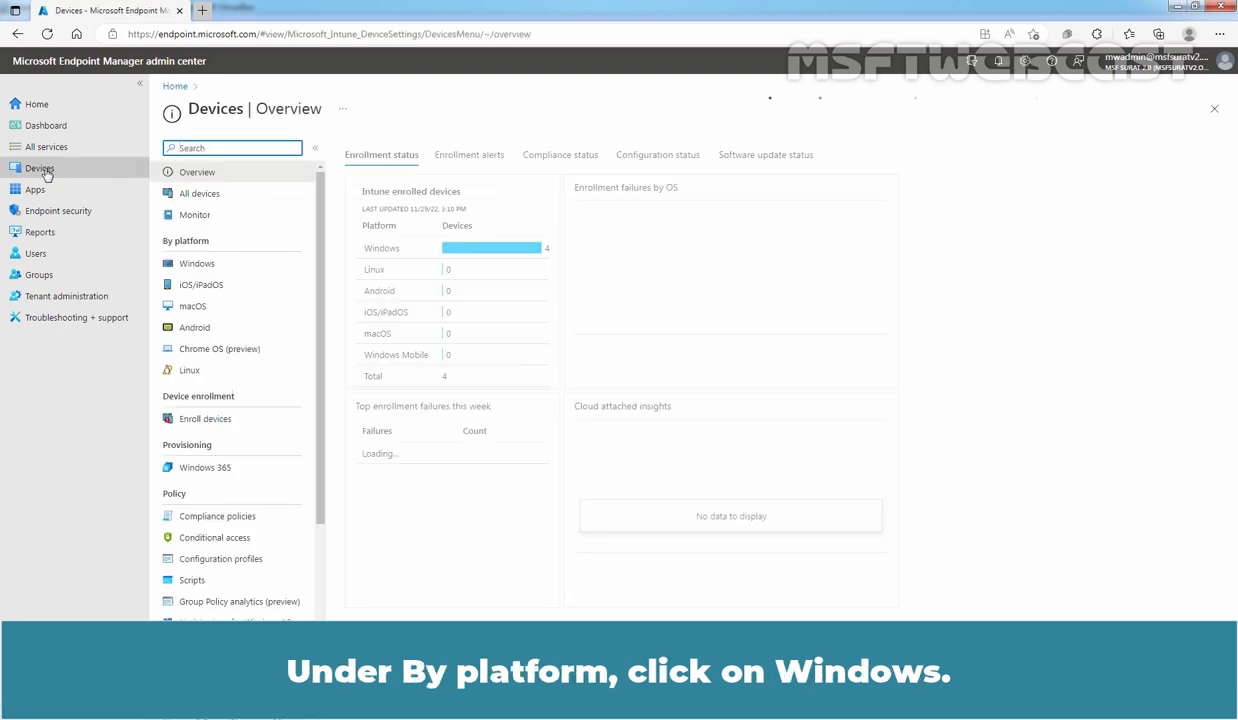
left_click(197, 263)
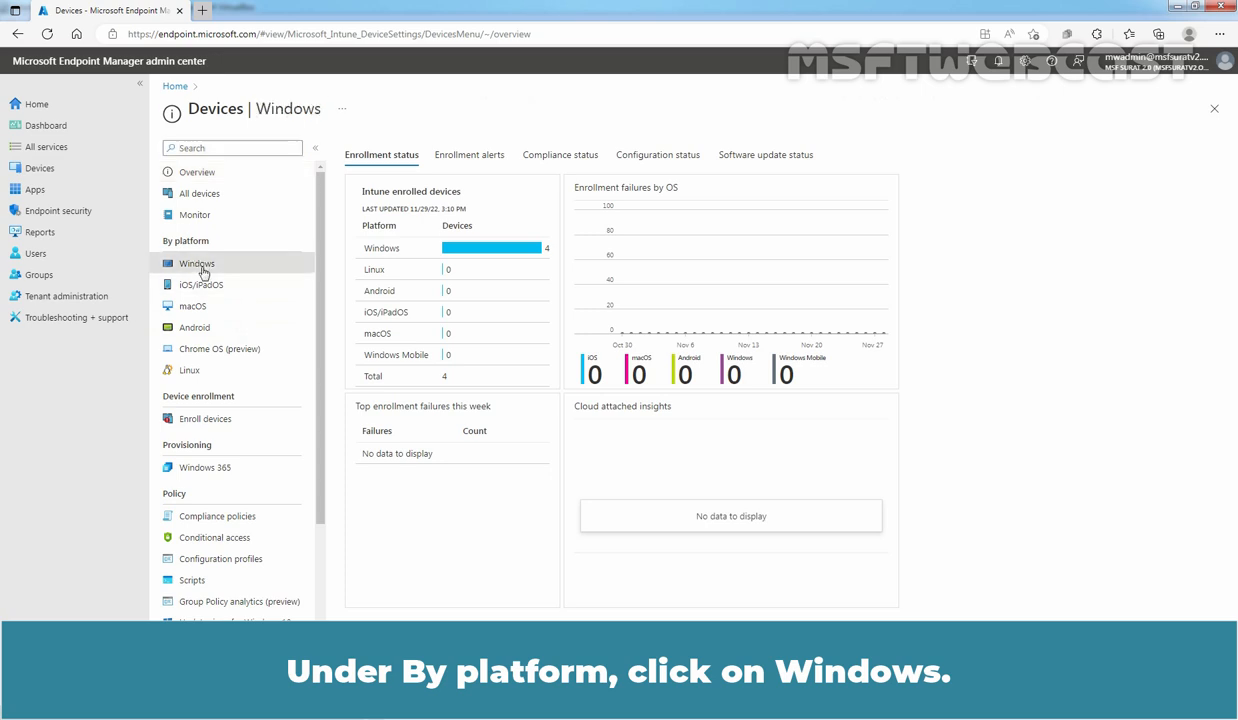
left_click(197, 263)
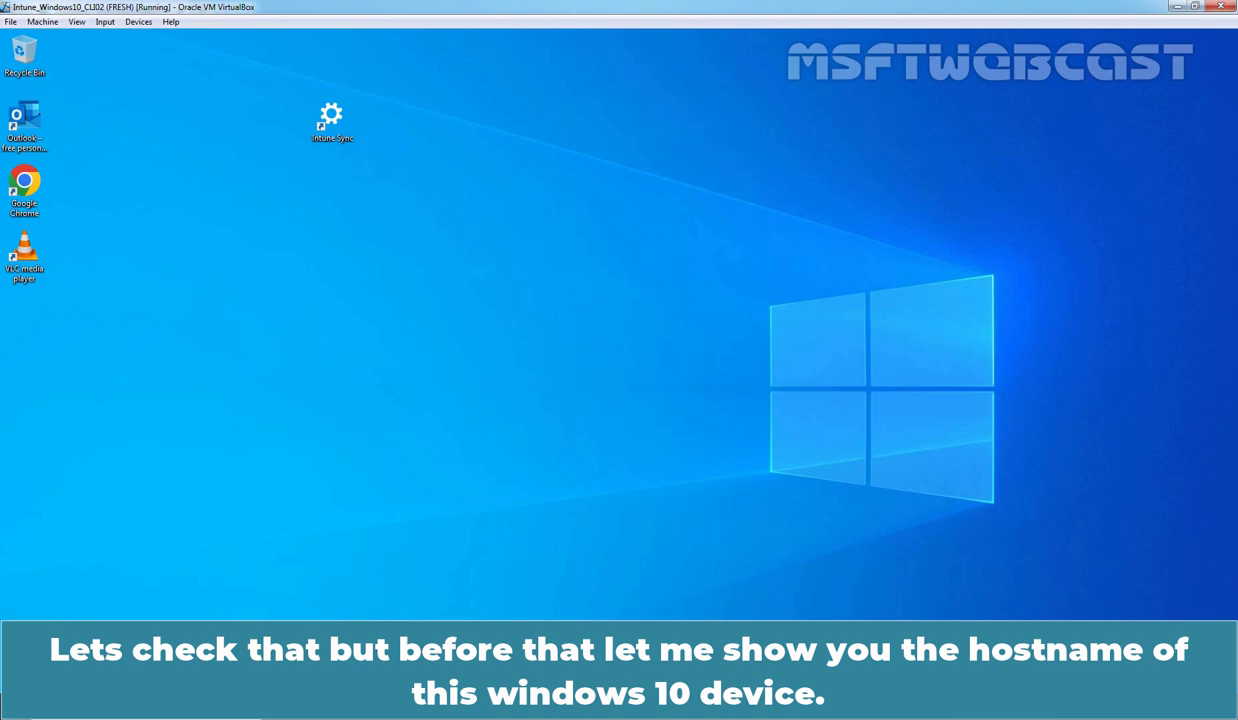
mouse_move(500, 491)
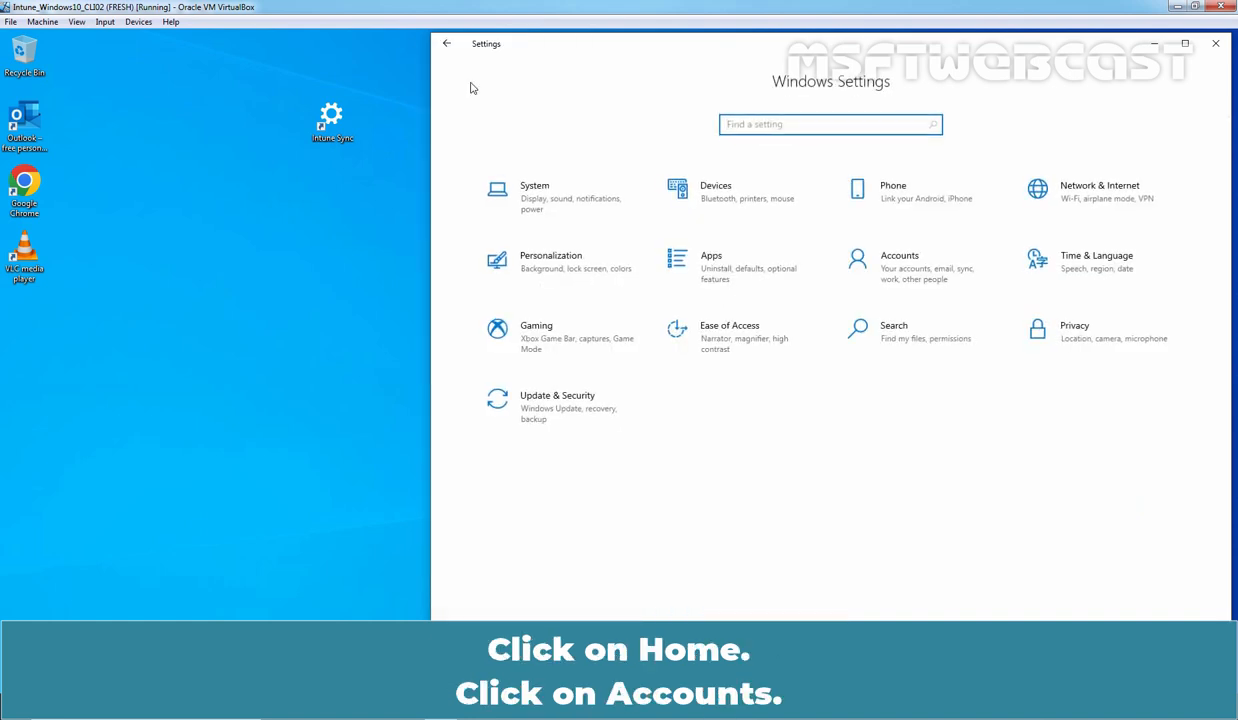
In the VM's Settings, open Accounts and view the Access work or school connections
left_click(899, 262)
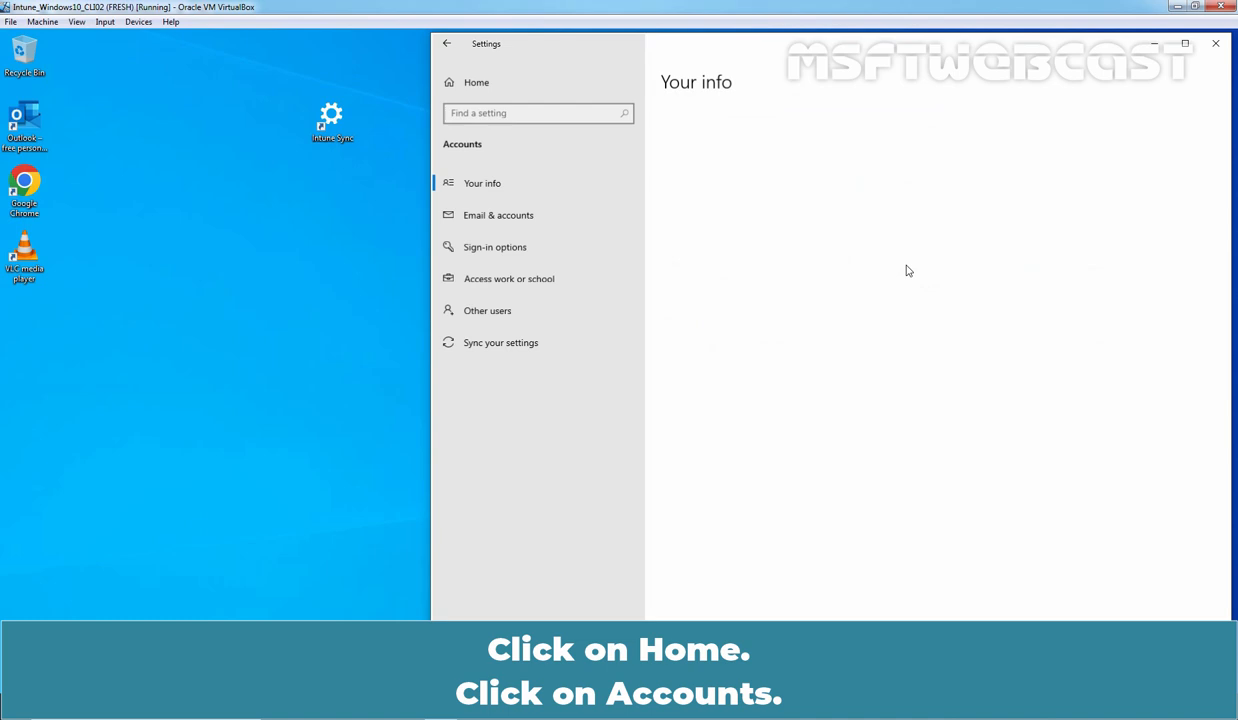
left_click(481, 182)
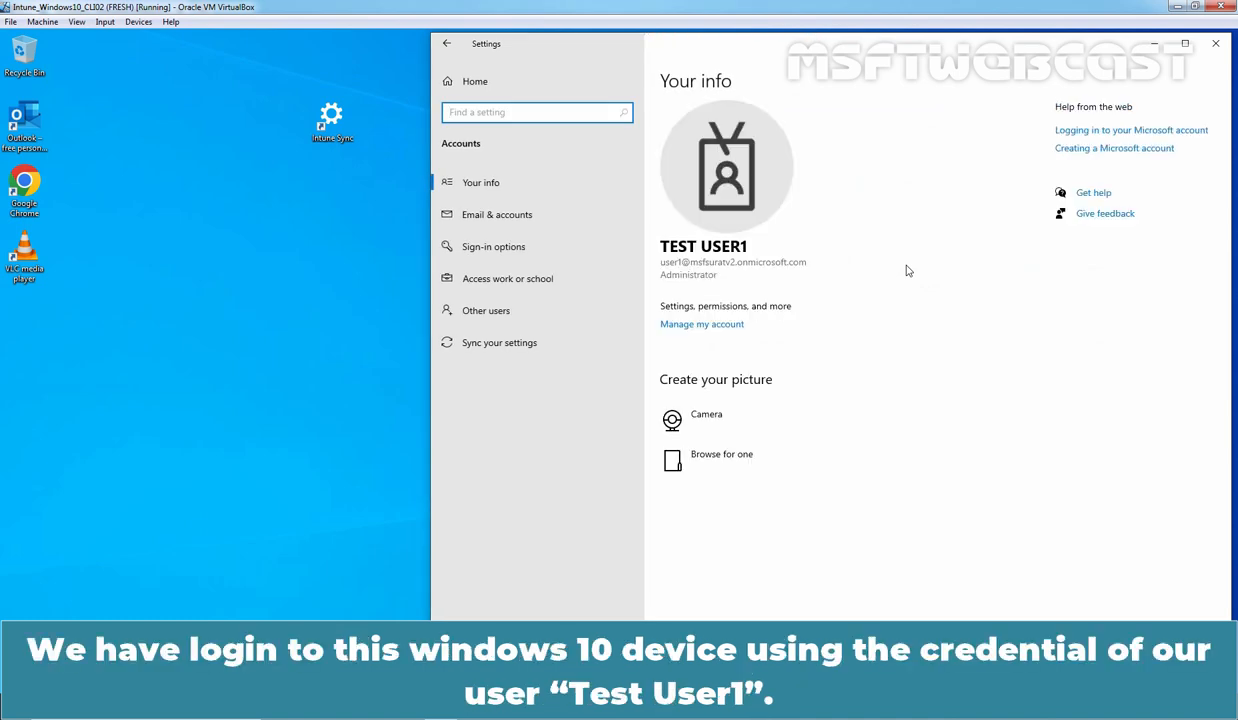
left_click(538, 112)
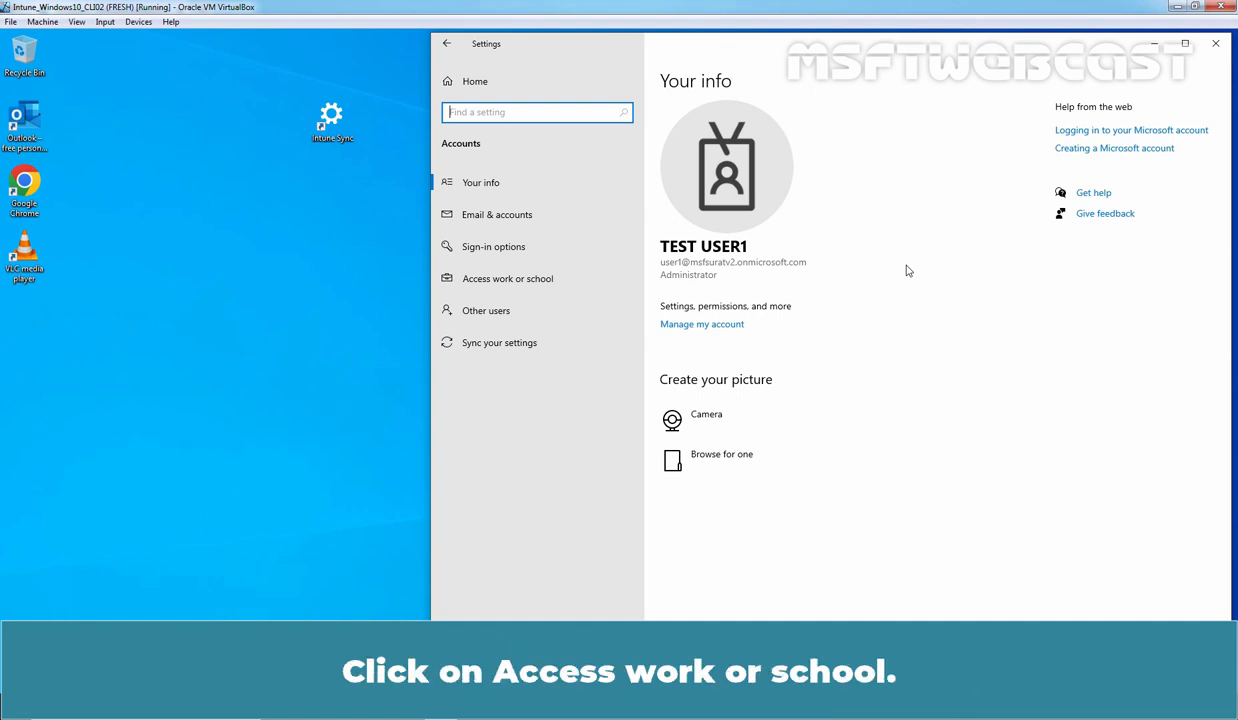
left_click(507, 278)
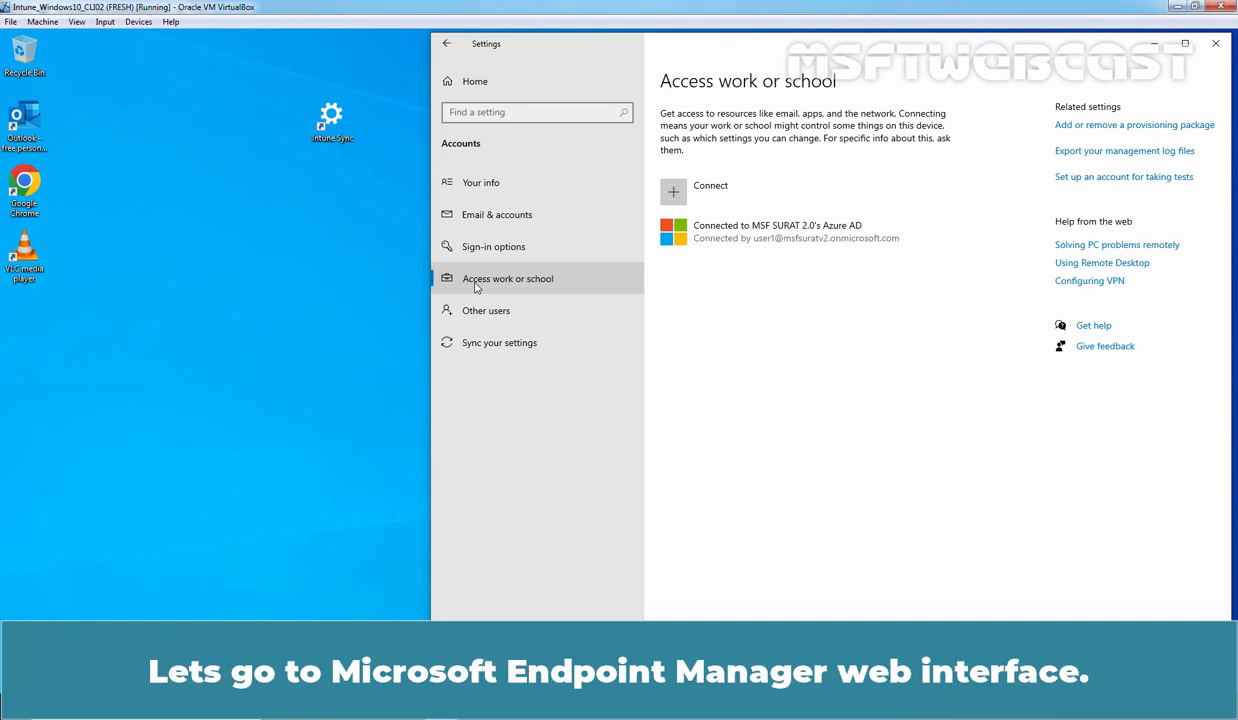
mouse_move(476, 287)
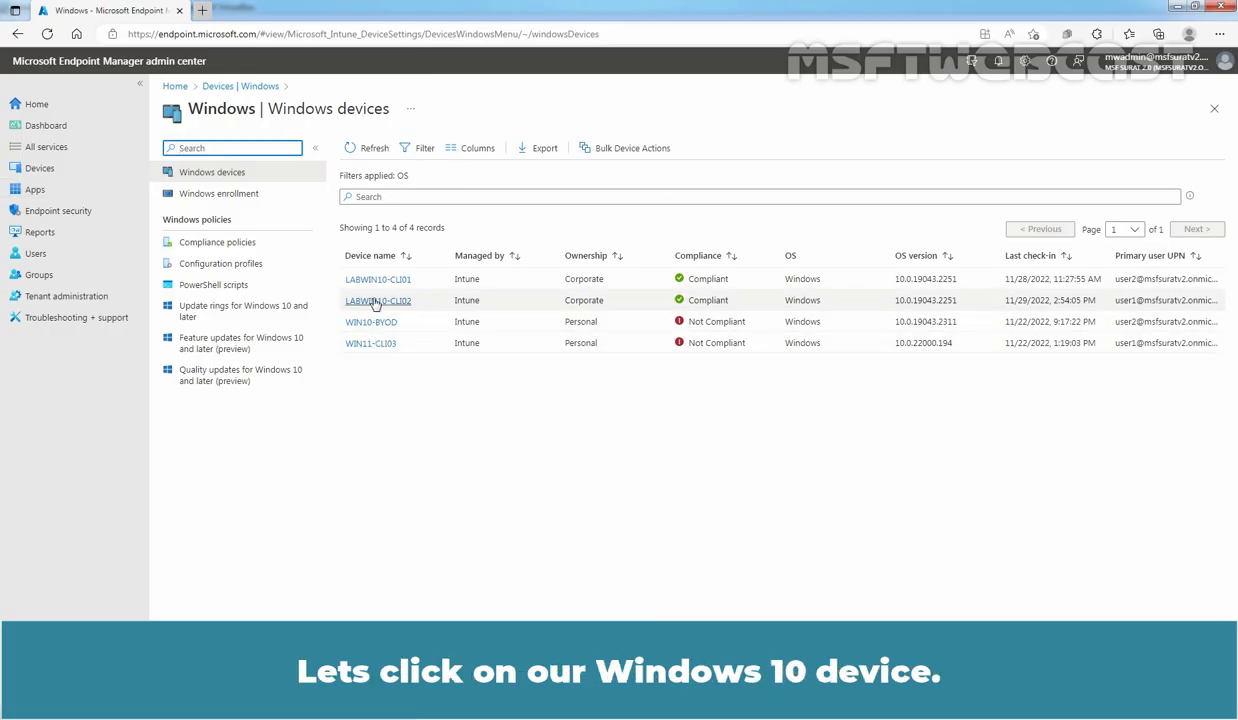
Open the LABWIN10-CLI02 device from the Windows devices list
left_click(377, 300)
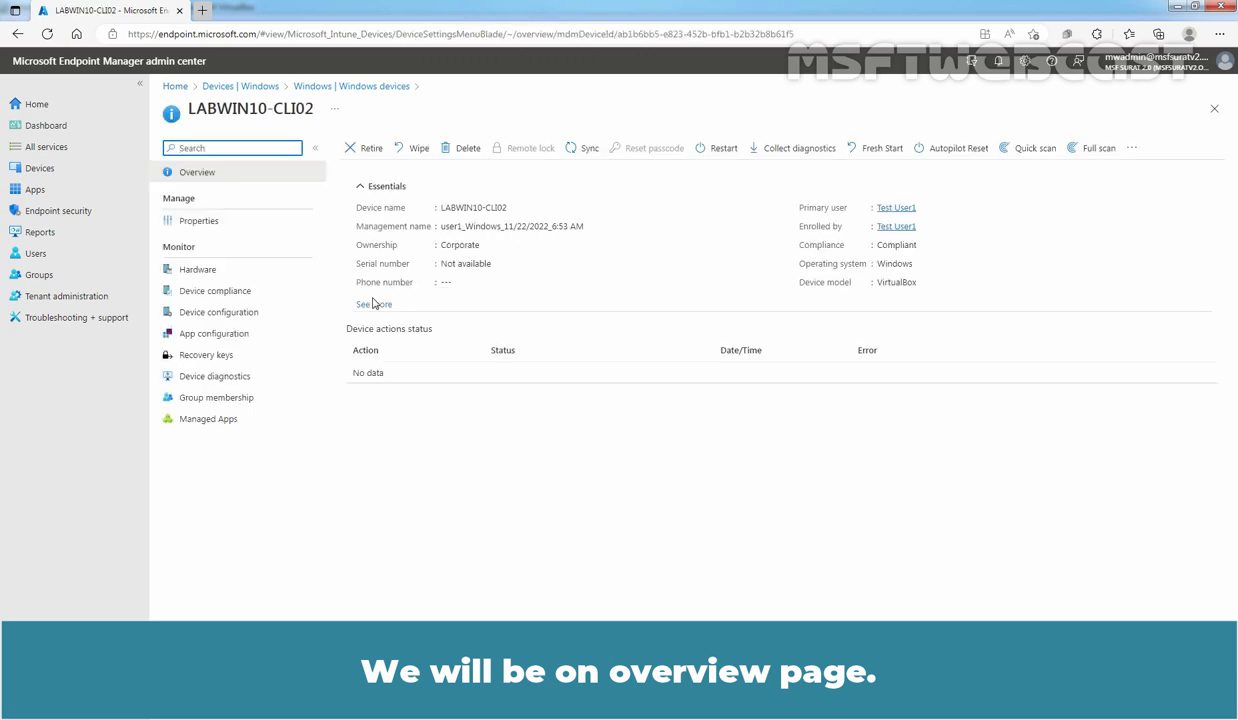
left_click(373, 304)
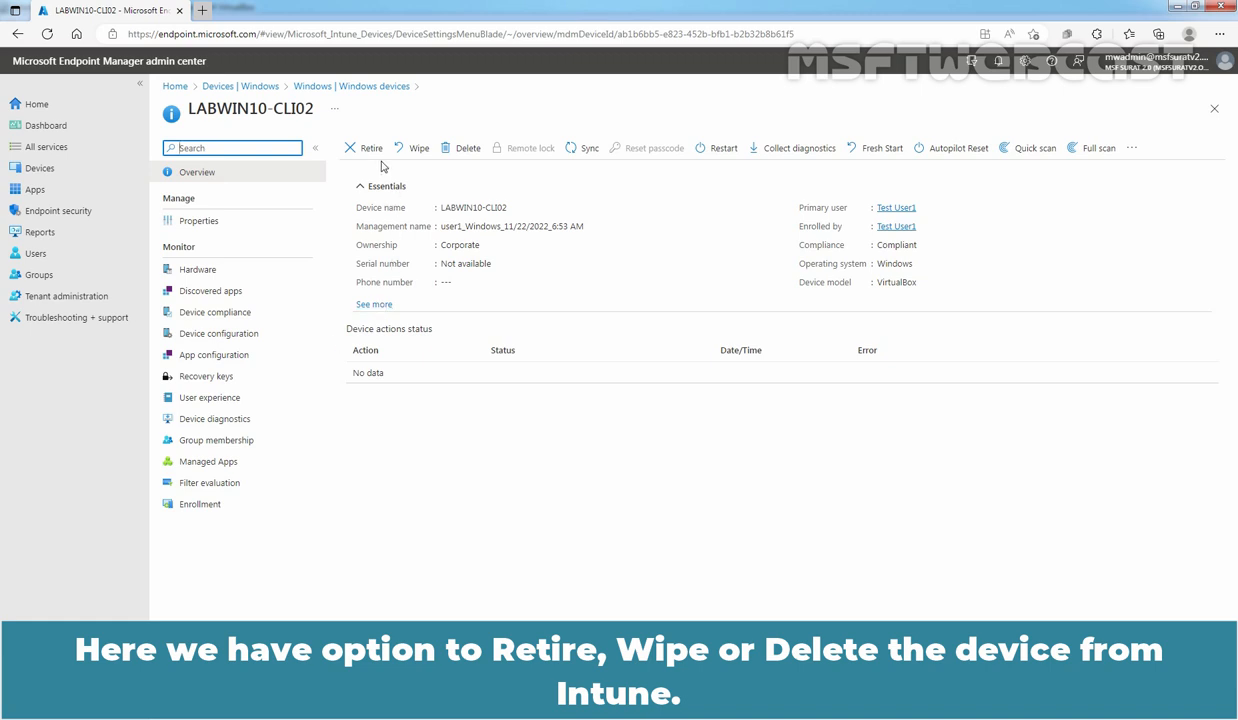
mouse_move(462, 147)
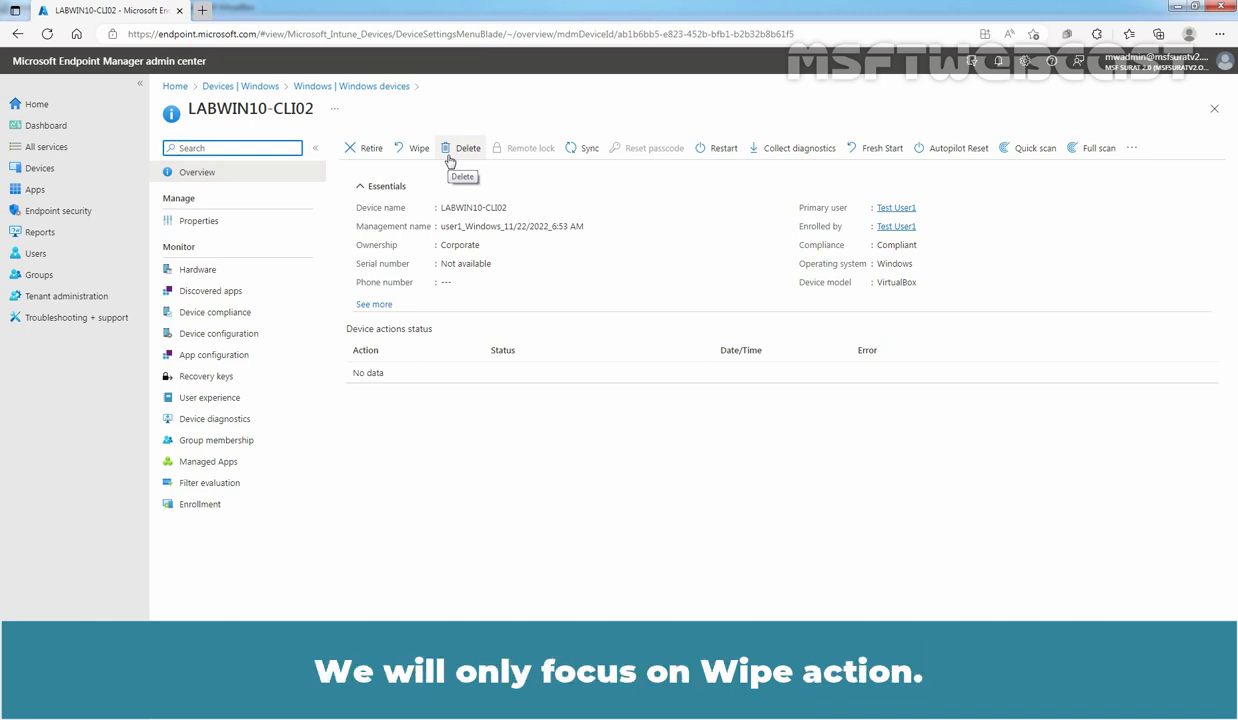
mouse_move(418, 148)
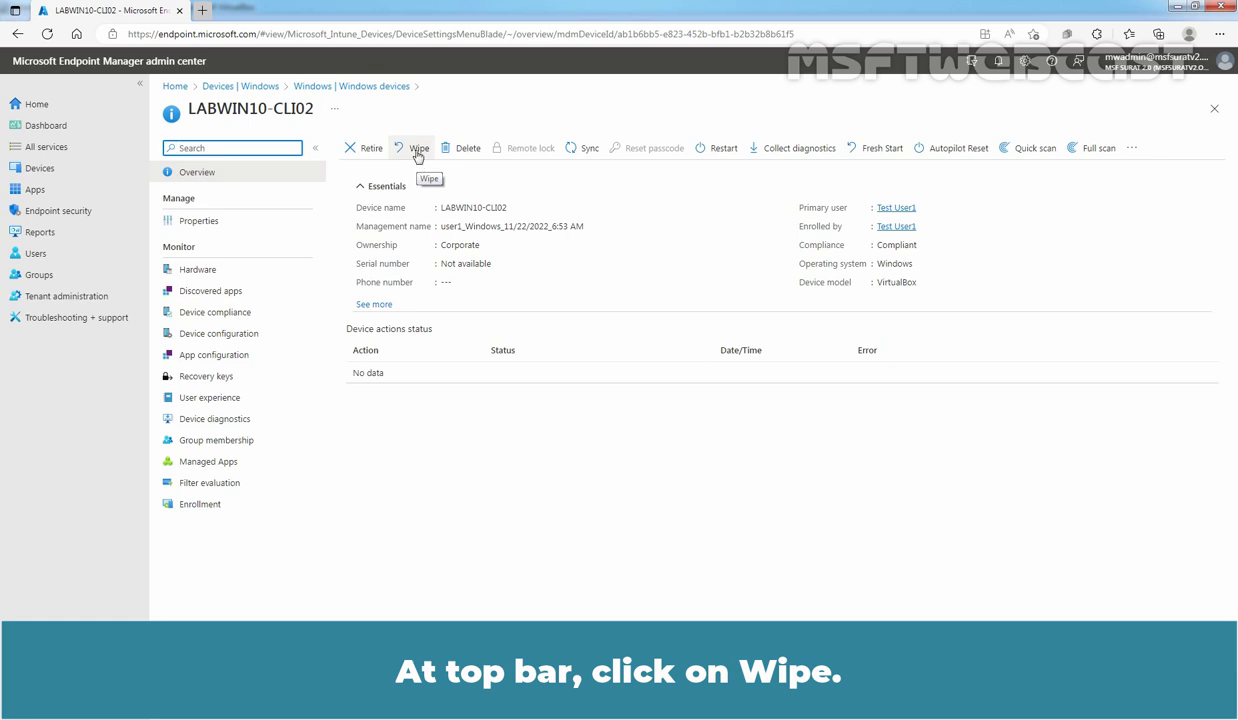
Wipe LABWIN10-CLI02 with keep-enrollment and continue-on-power-loss options cleared
left_click(415, 148)
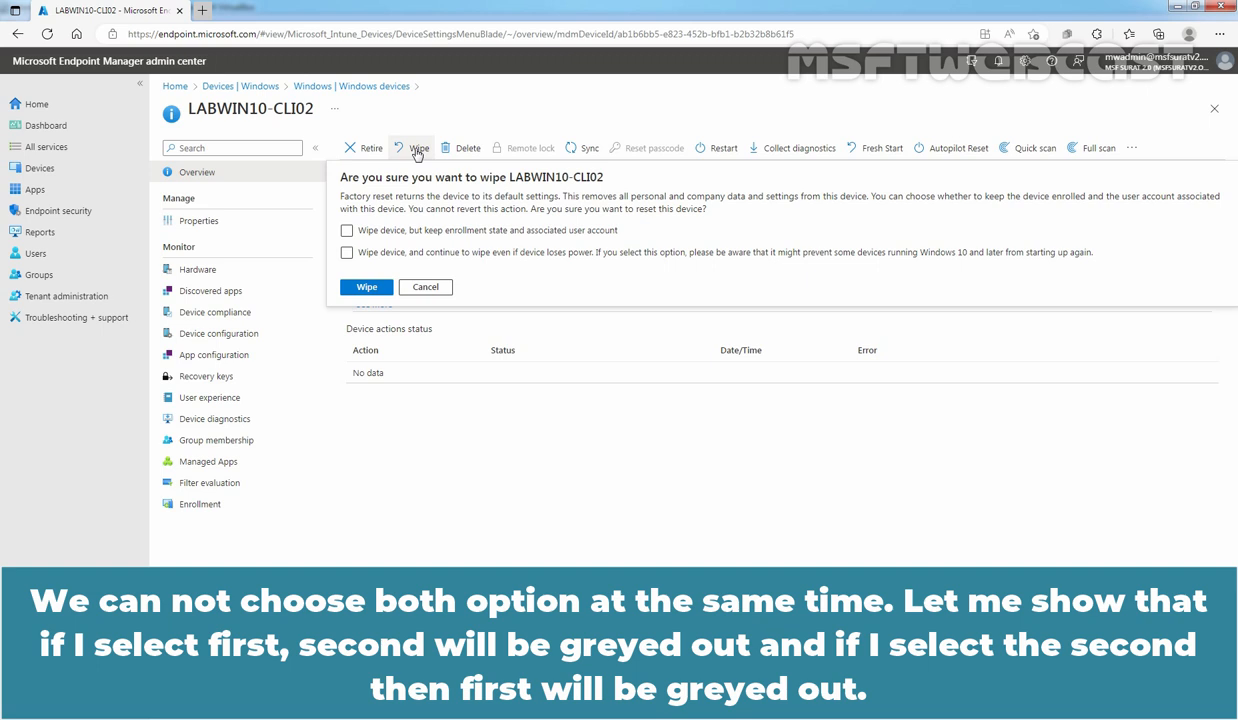
left_click(347, 230)
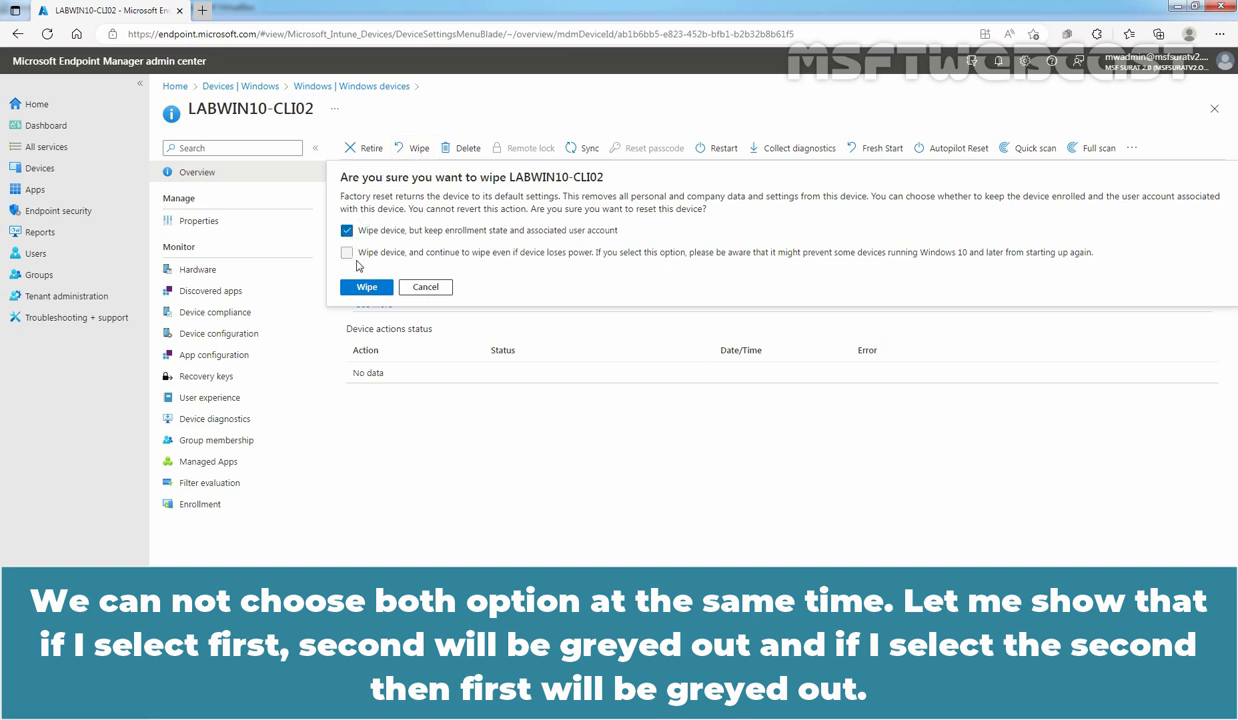
left_click(347, 252)
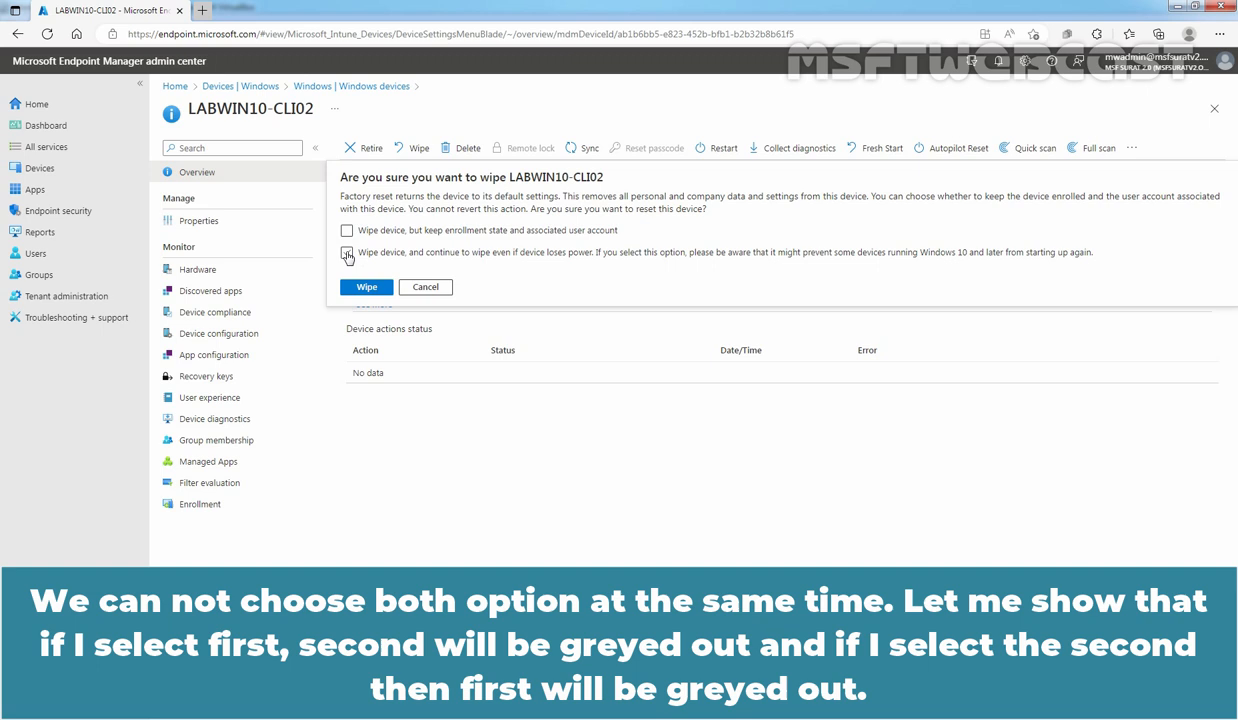
left_click(347, 252)
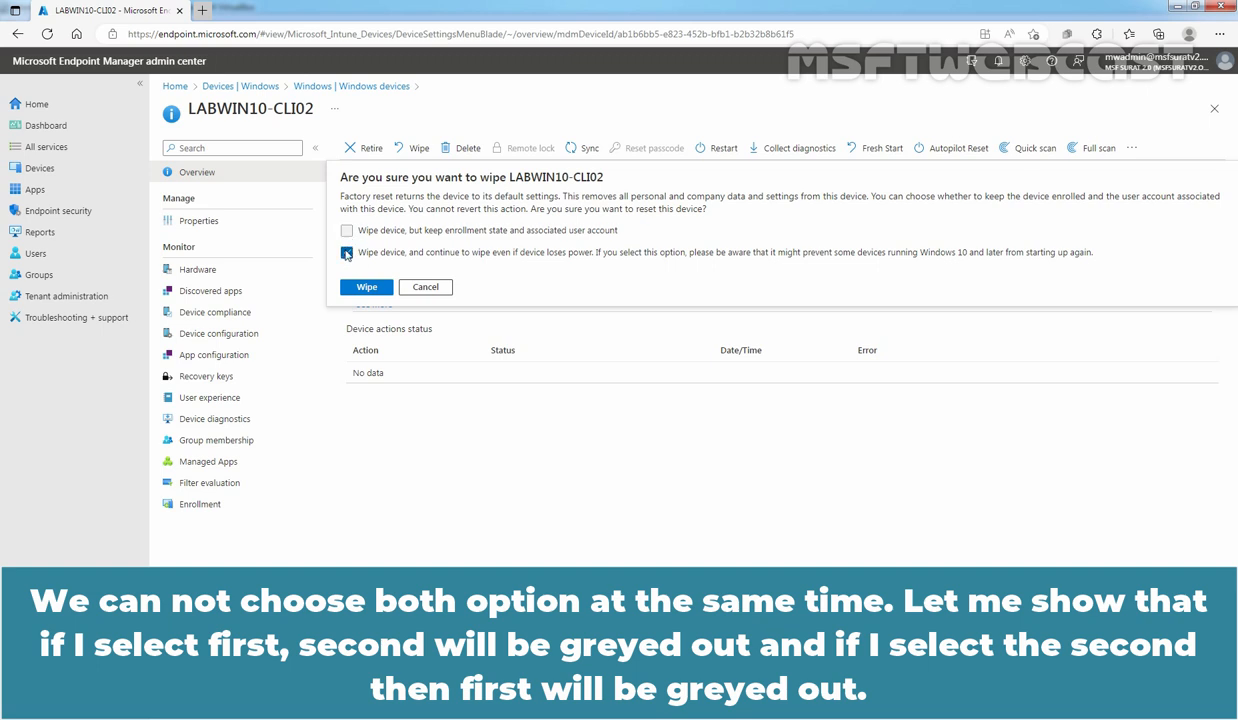
left_click(346, 252)
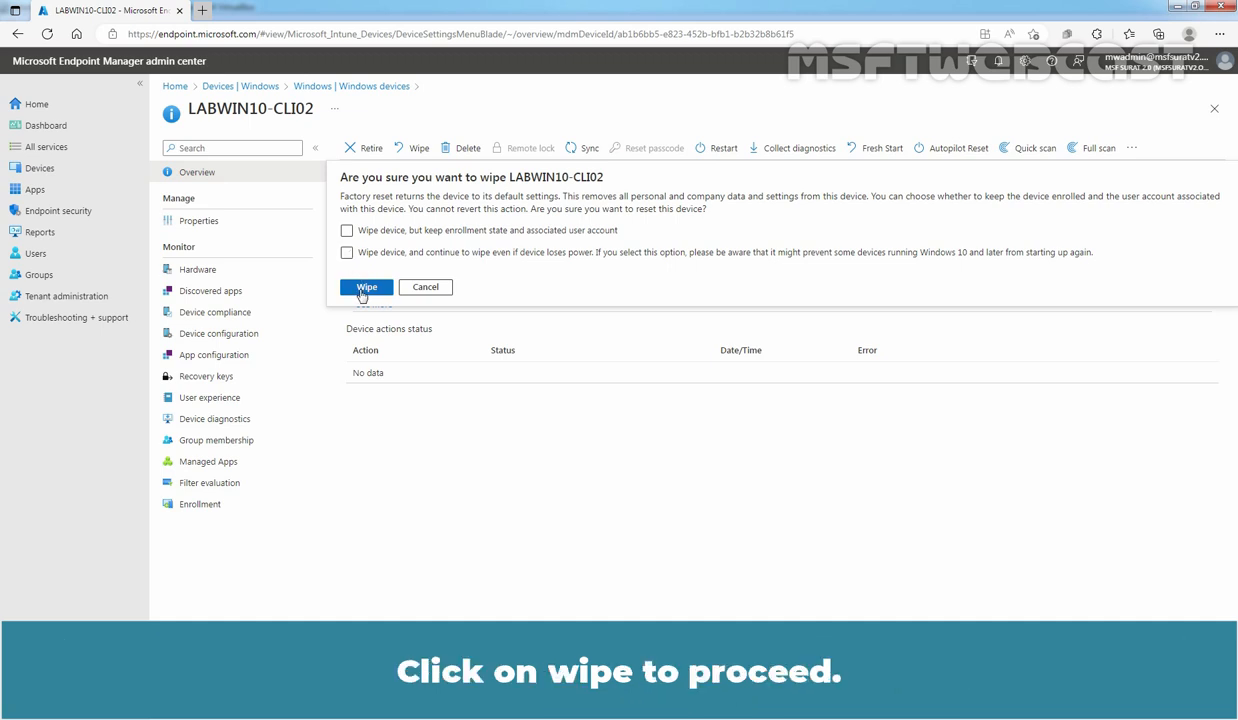
left_click(366, 287)
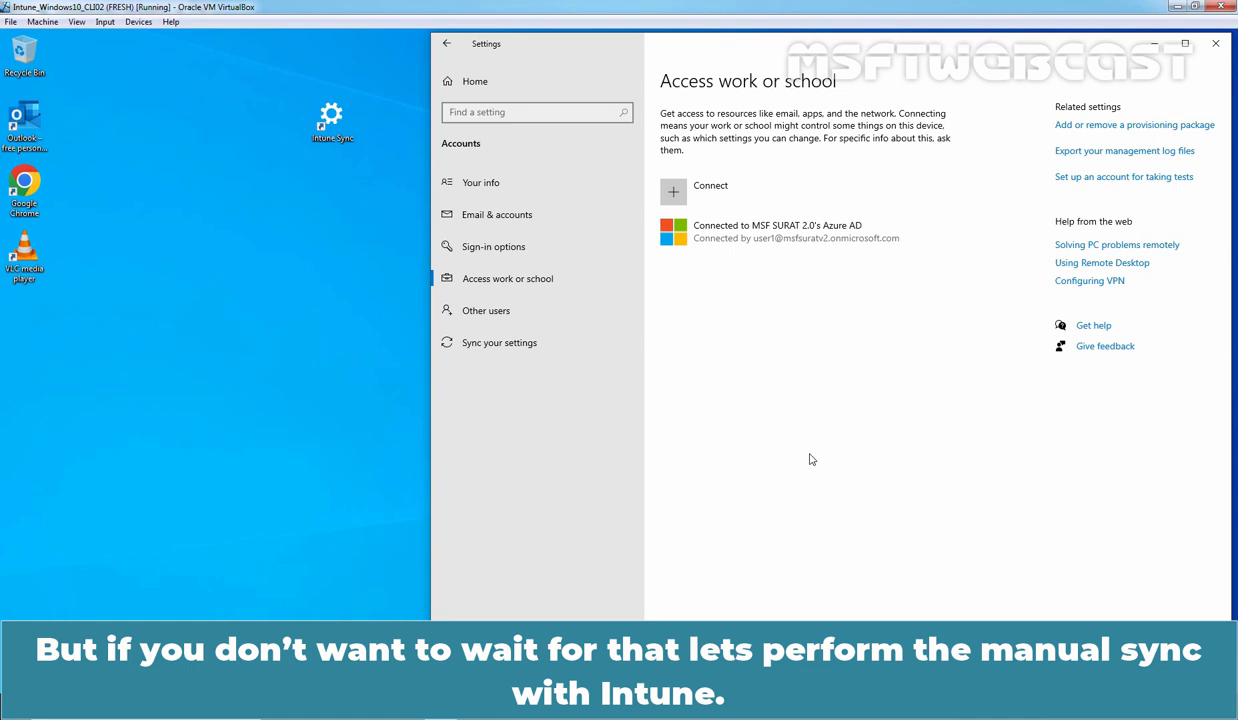
Open the Azure AD work account's Info page in the VM and run Sync
left_click(780, 231)
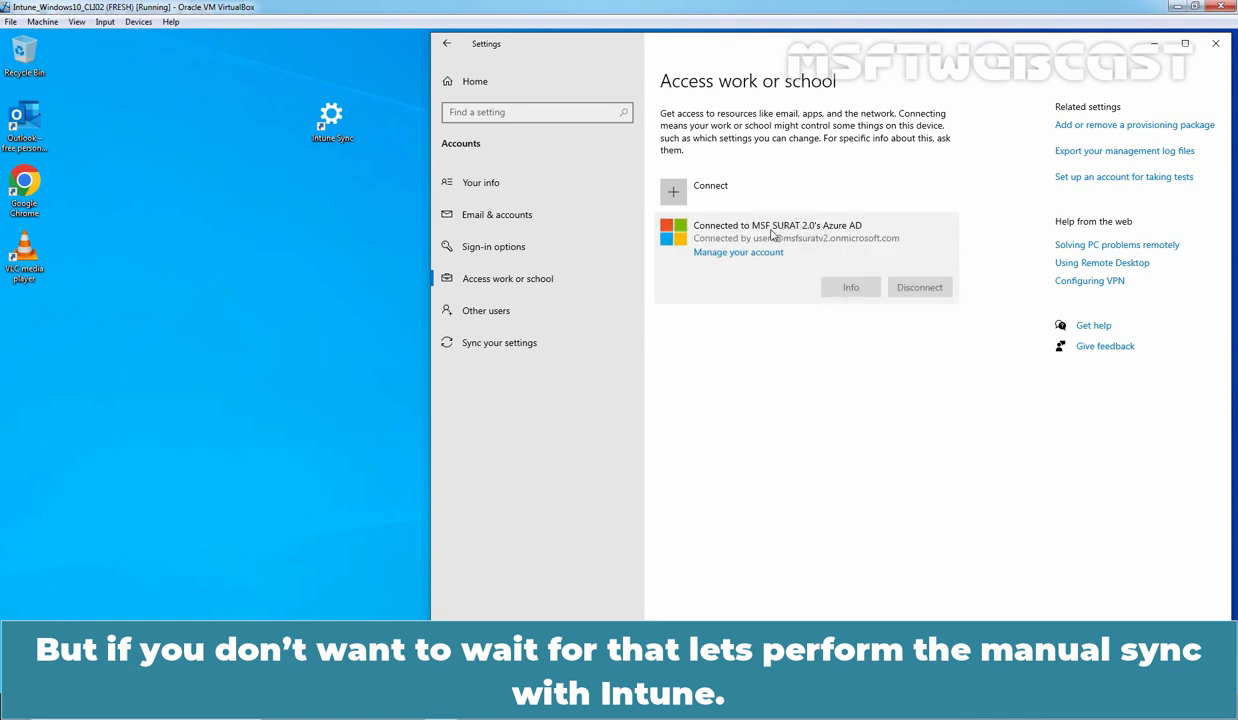
left_click(850, 287)
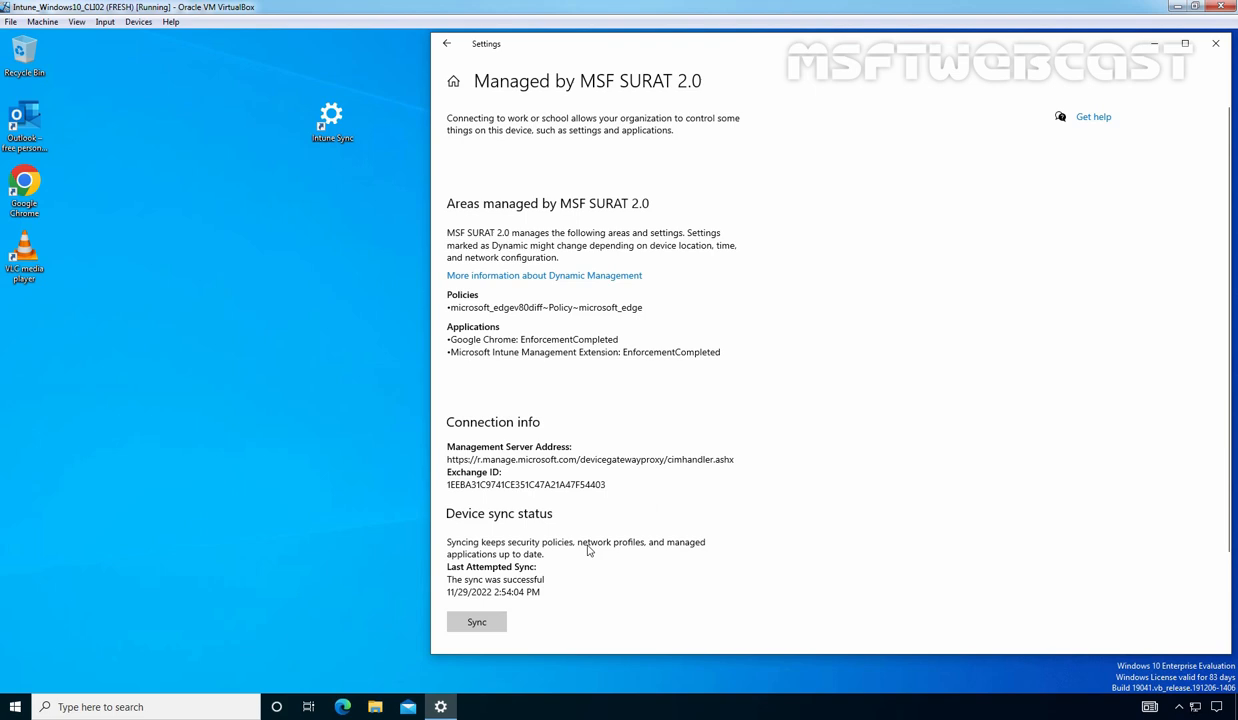
left_click(477, 621)
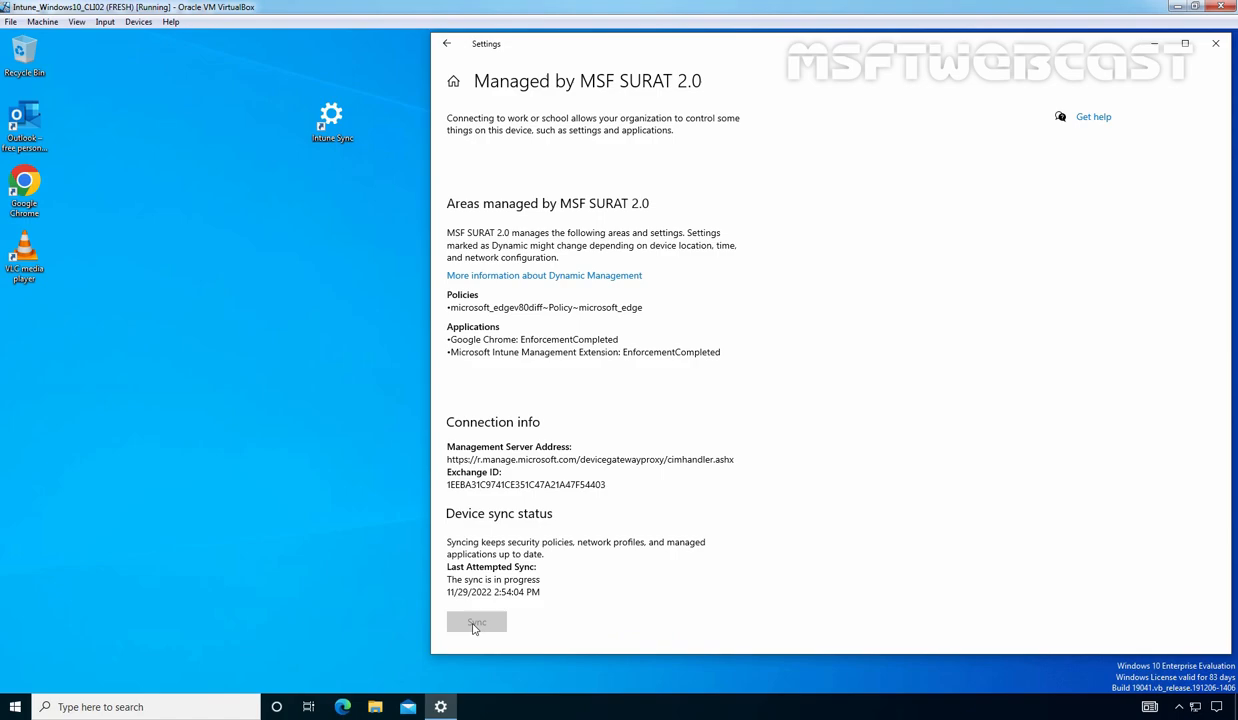
left_click(476, 622)
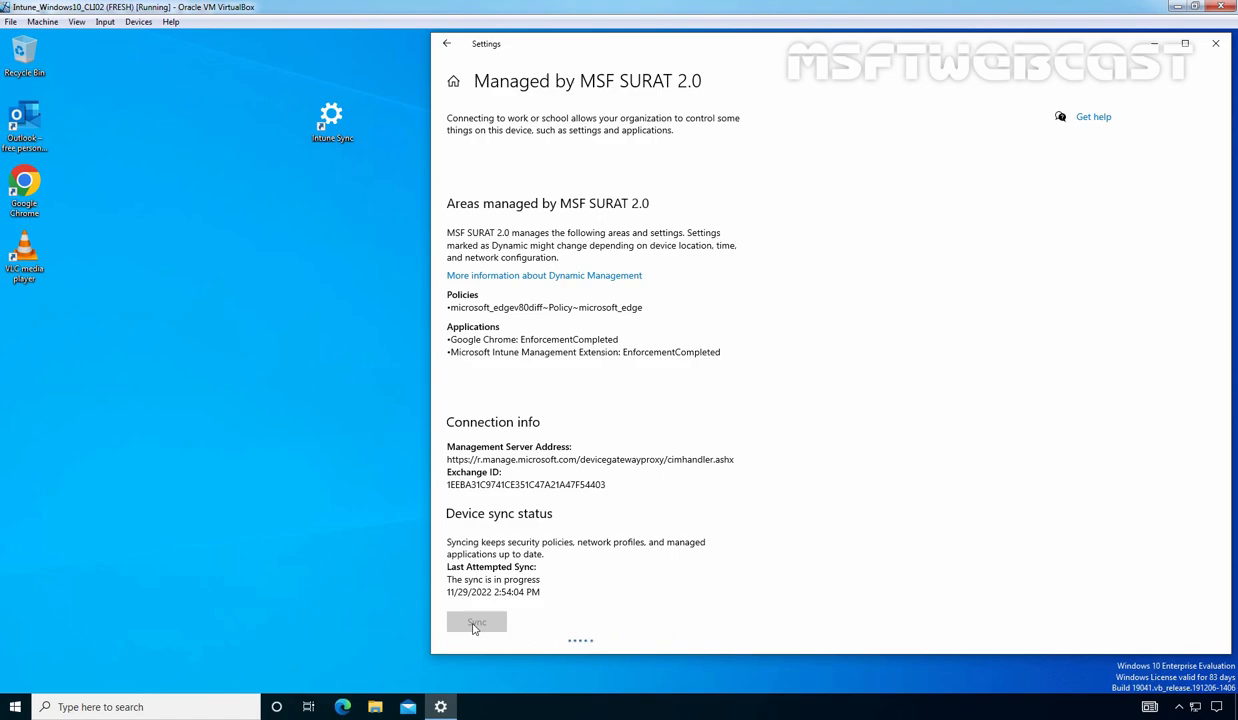
left_click(476, 622)
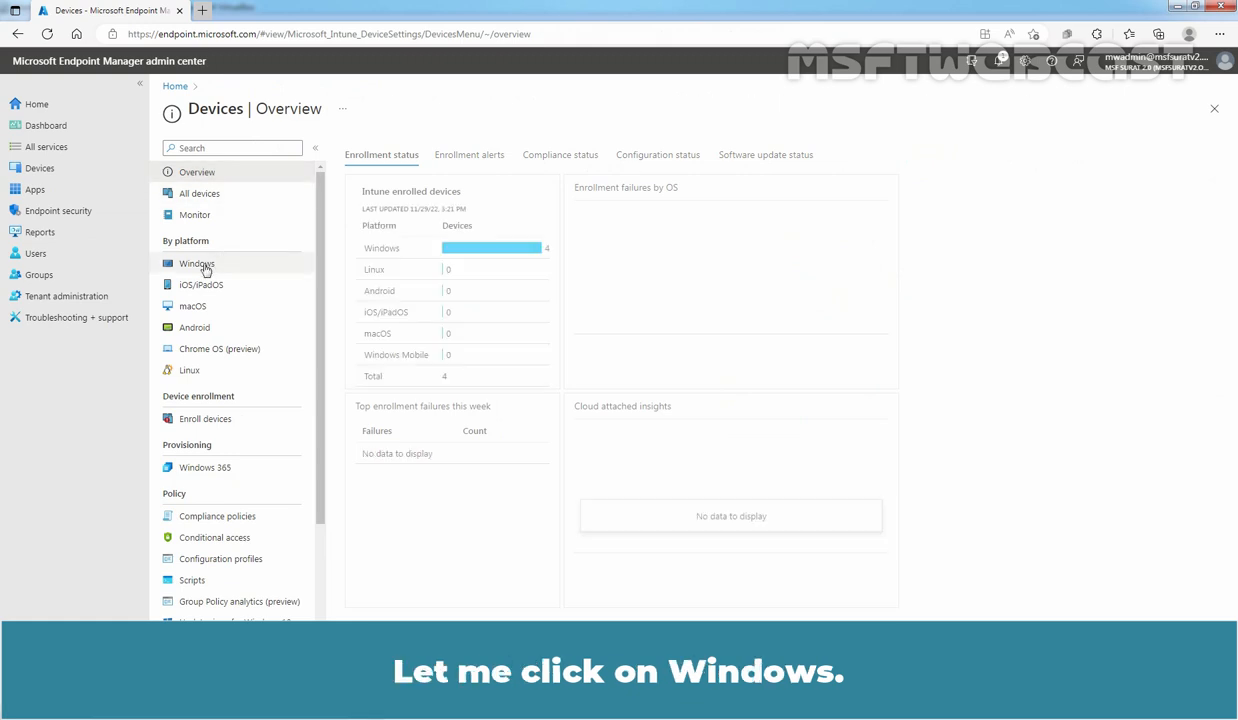
Refresh the Windows devices list and open LABWIN10-CLI02 again
left_click(196, 263)
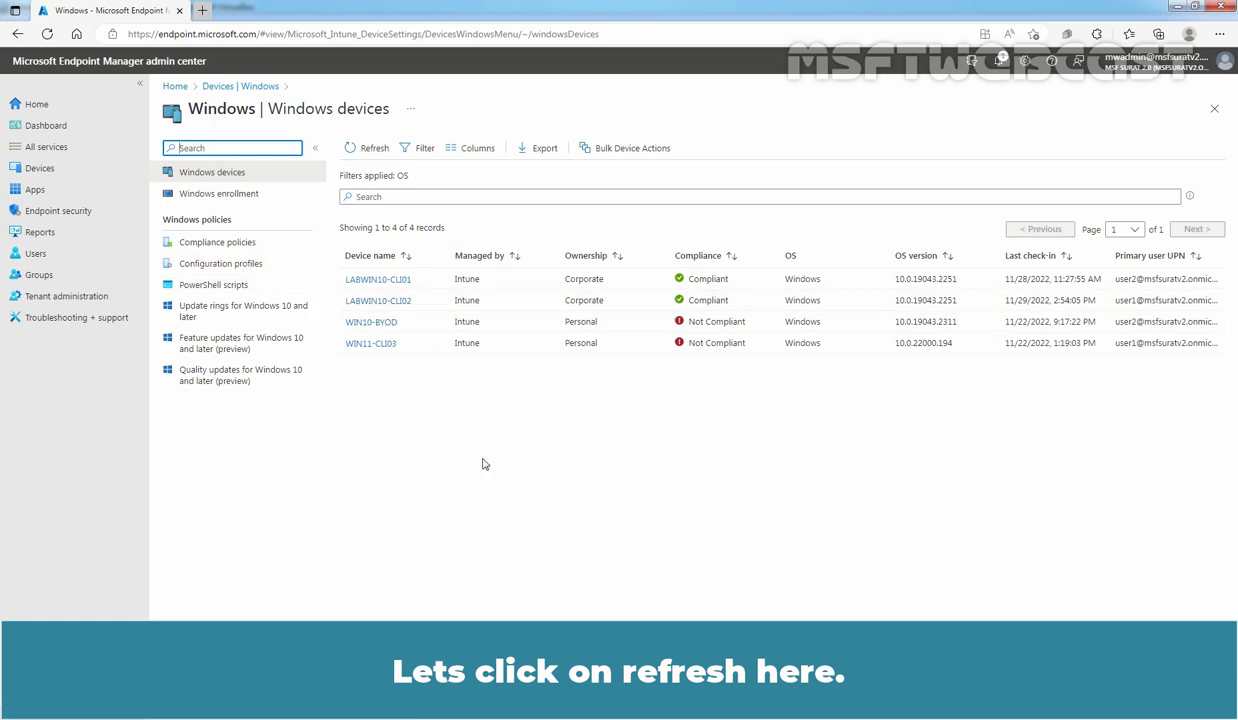
left_click(368, 148)
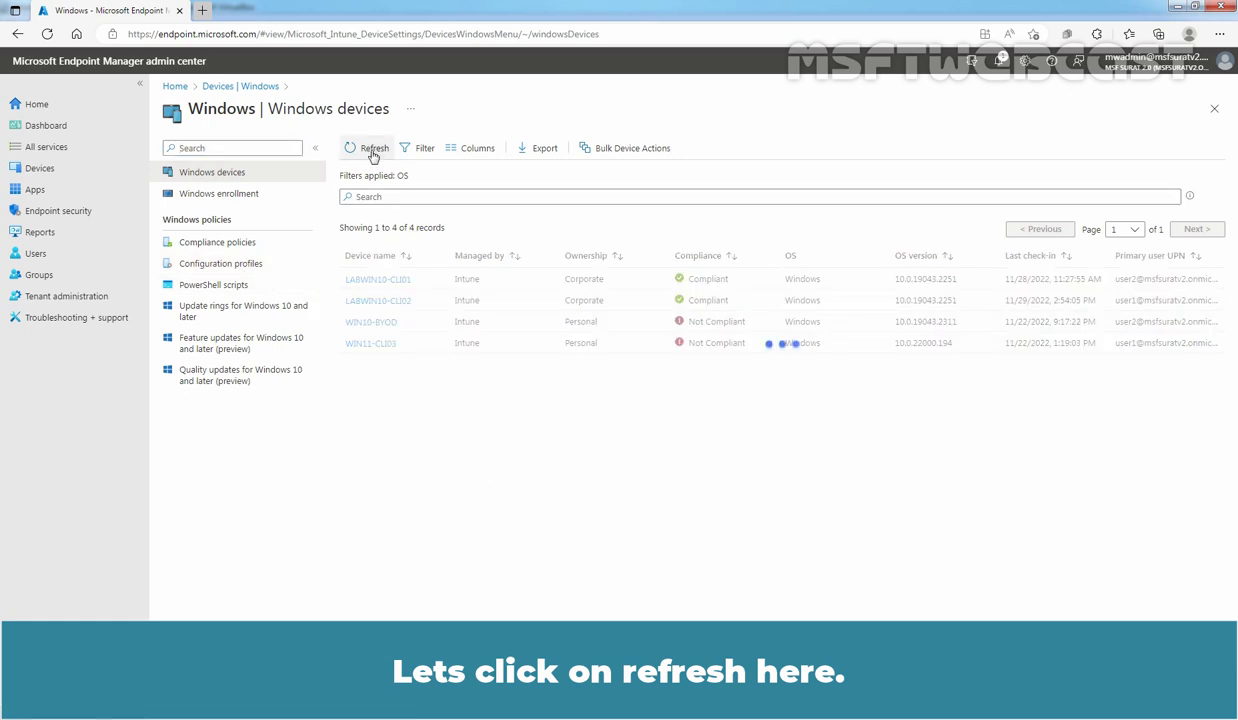
left_click(373, 148)
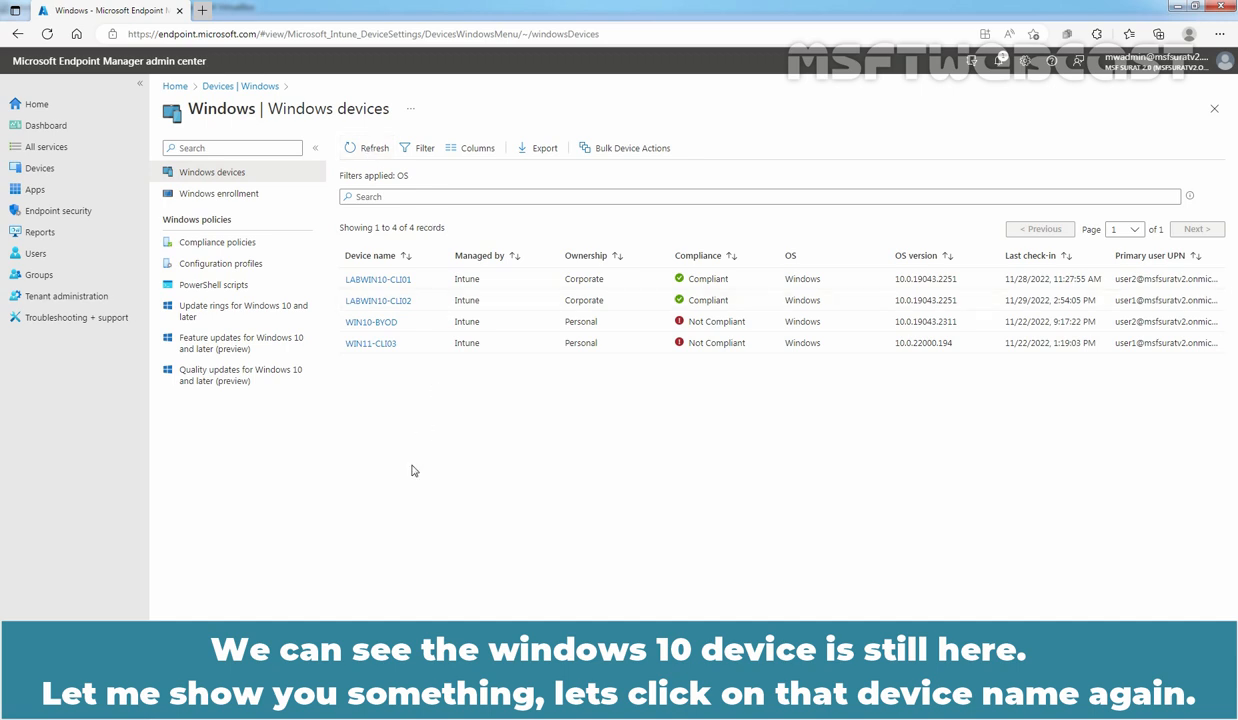
left_click(371, 321)
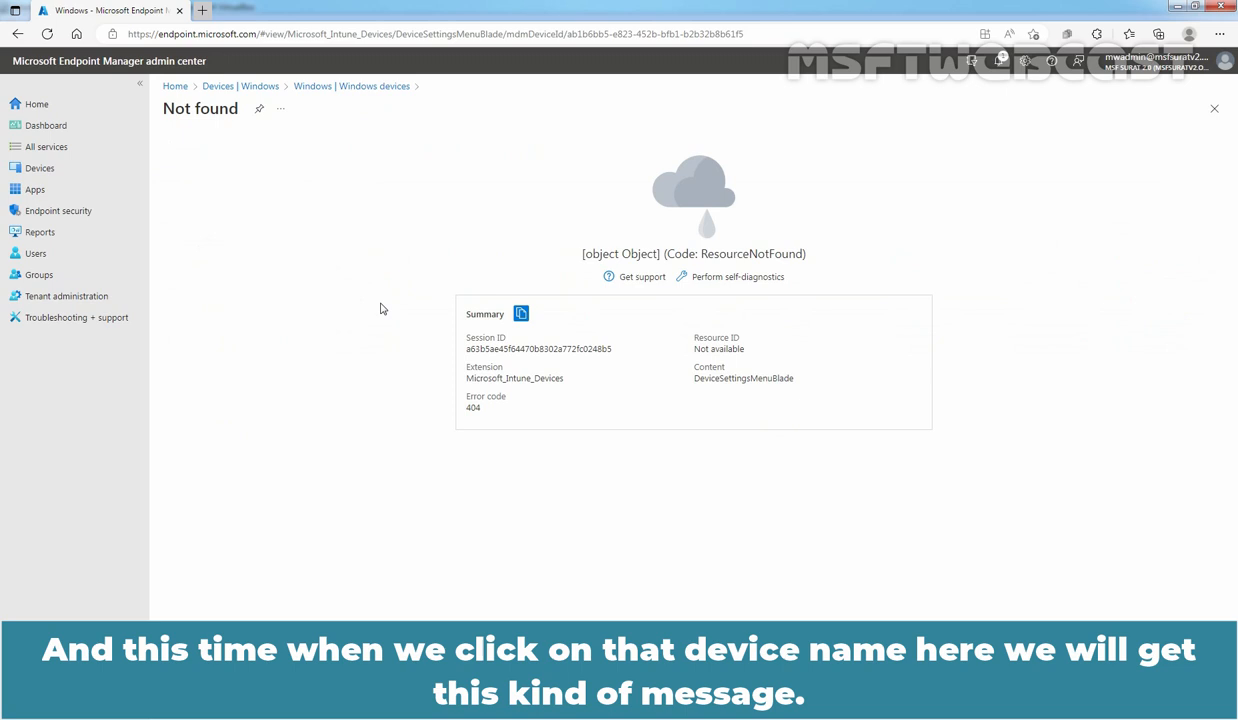
mouse_move(521, 313)
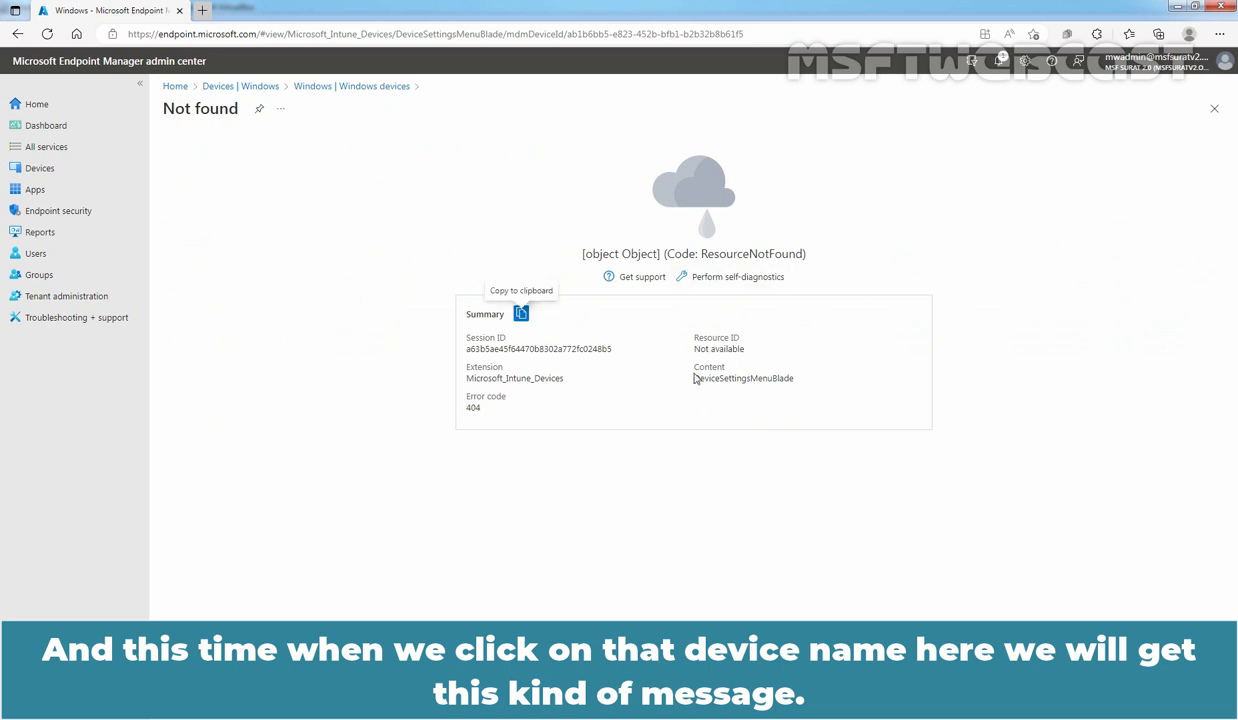
mouse_move(312, 264)
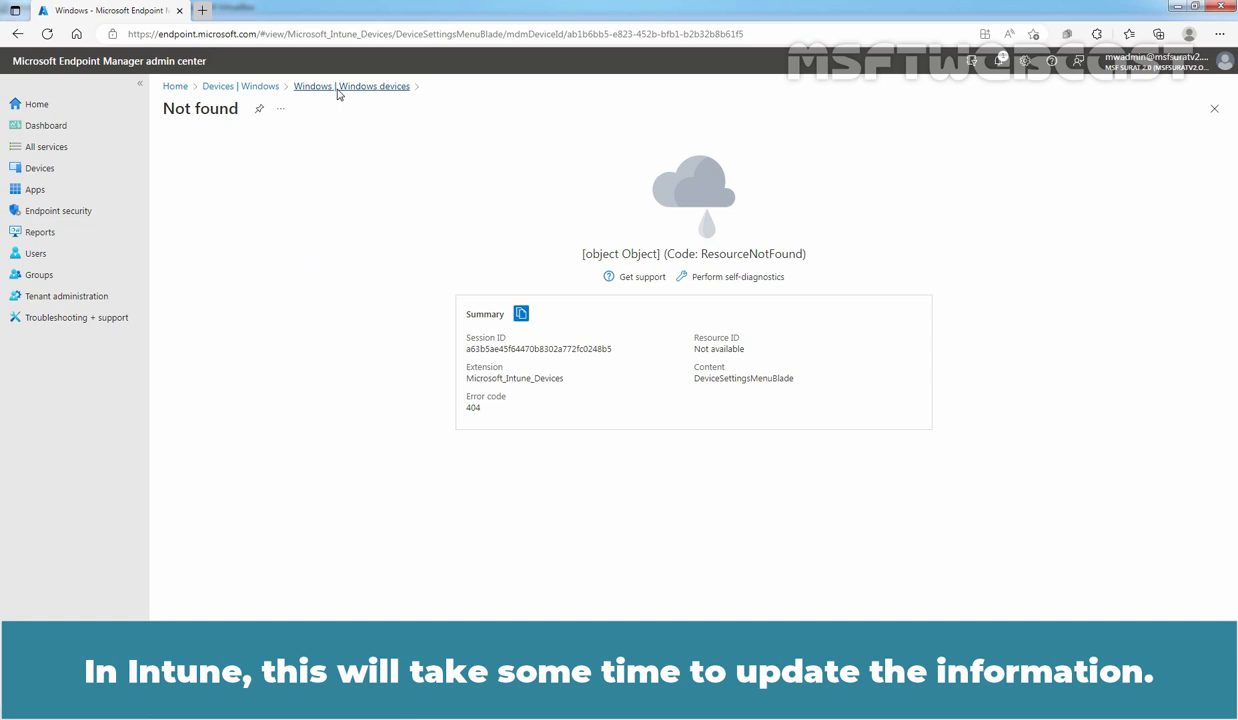
Use the 'Windows | Windows devices' breadcrumb to leave the Not found page
left_click(351, 86)
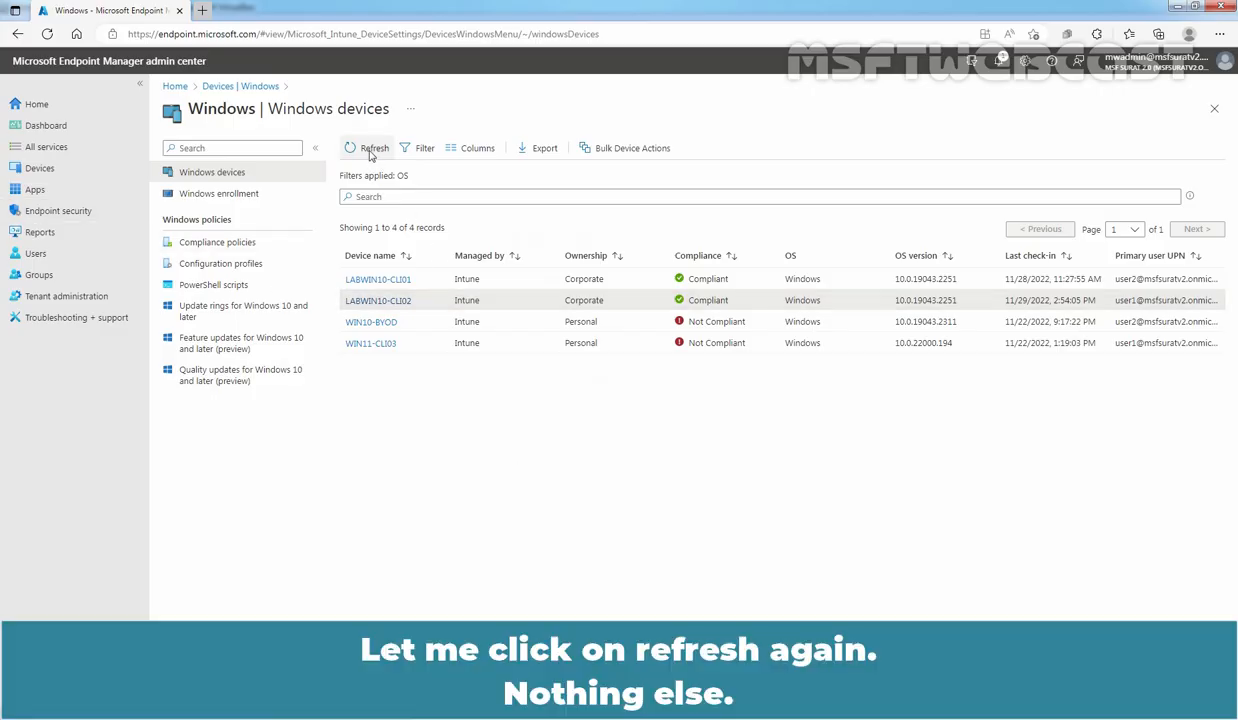
Refresh the device list twice, then reload the whole browser page
left_click(370, 148)
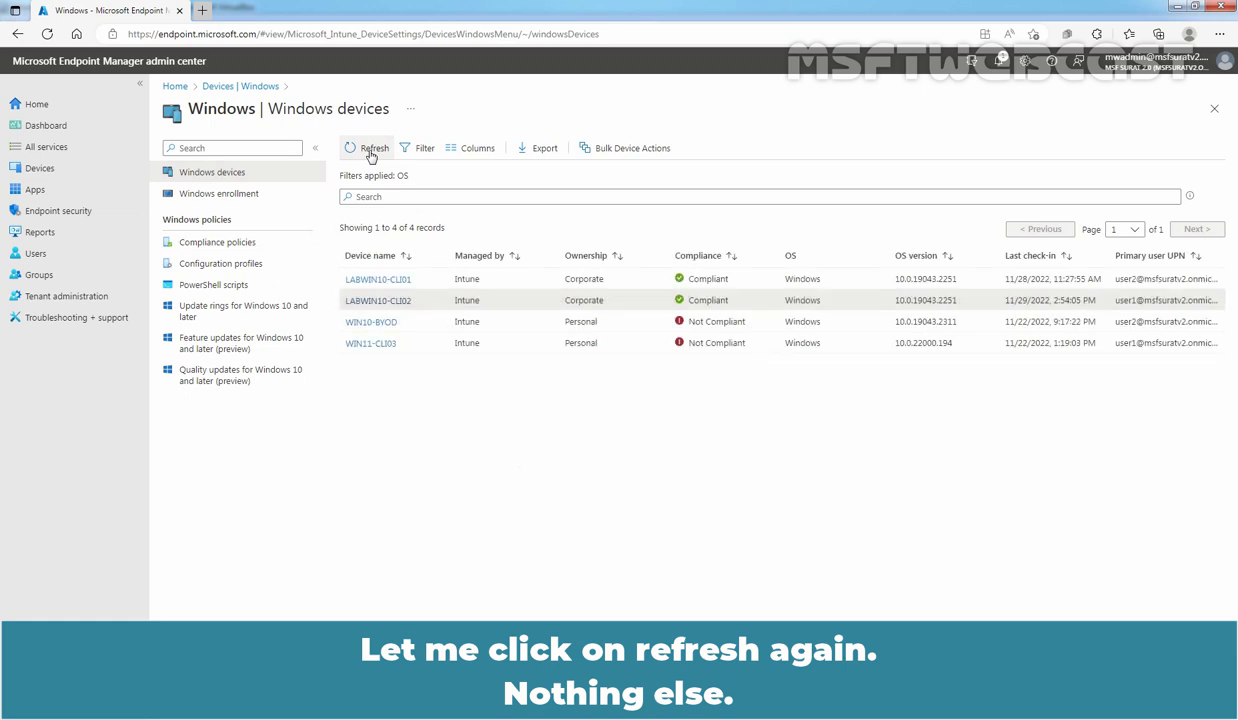
left_click(369, 148)
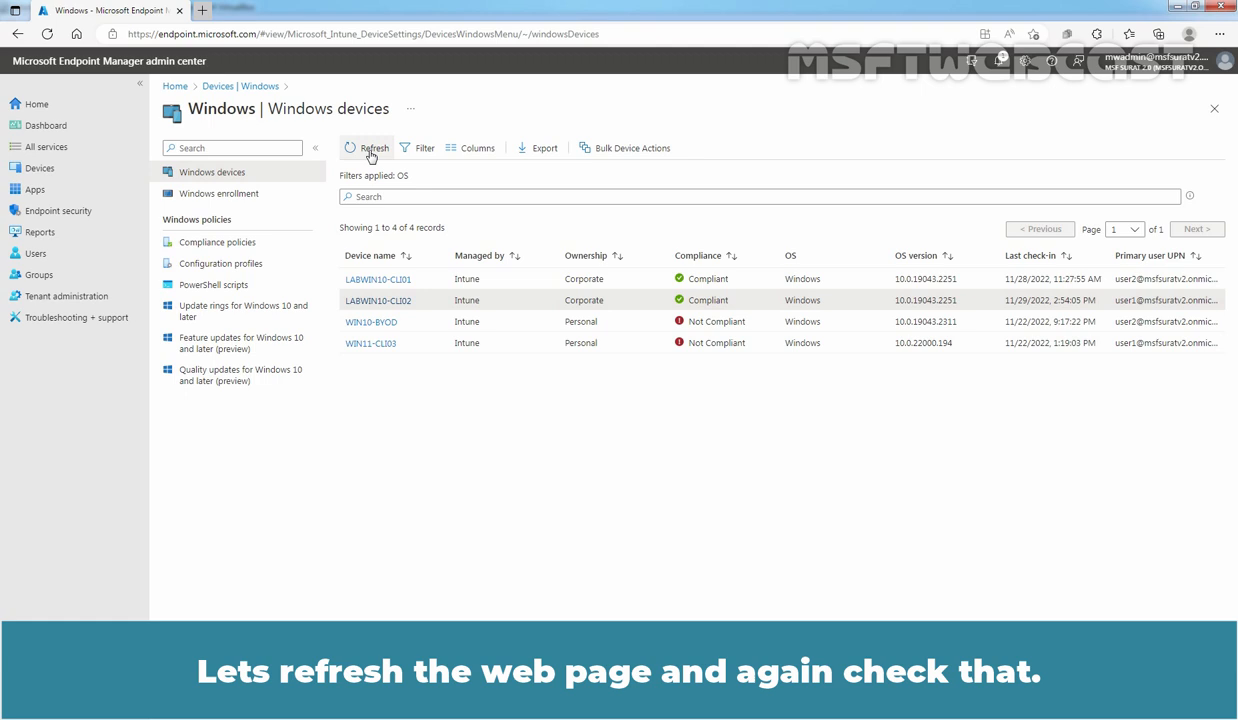
left_click(47, 33)
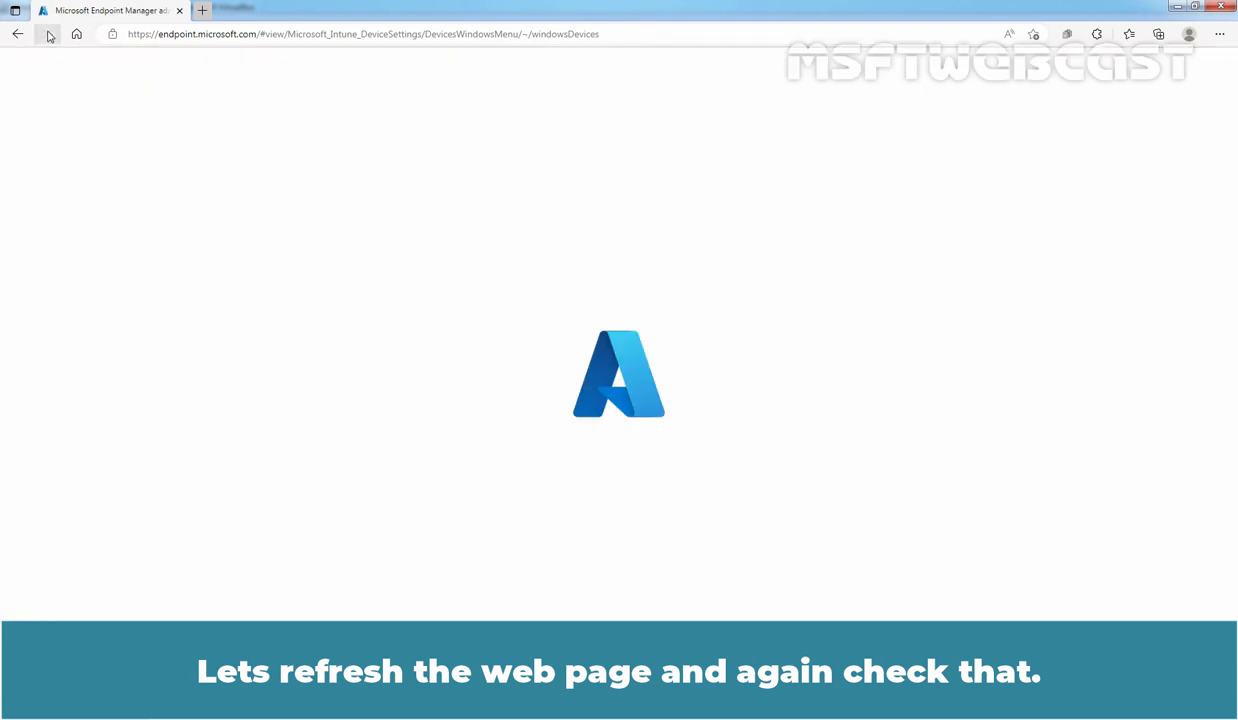
left_click(47, 34)
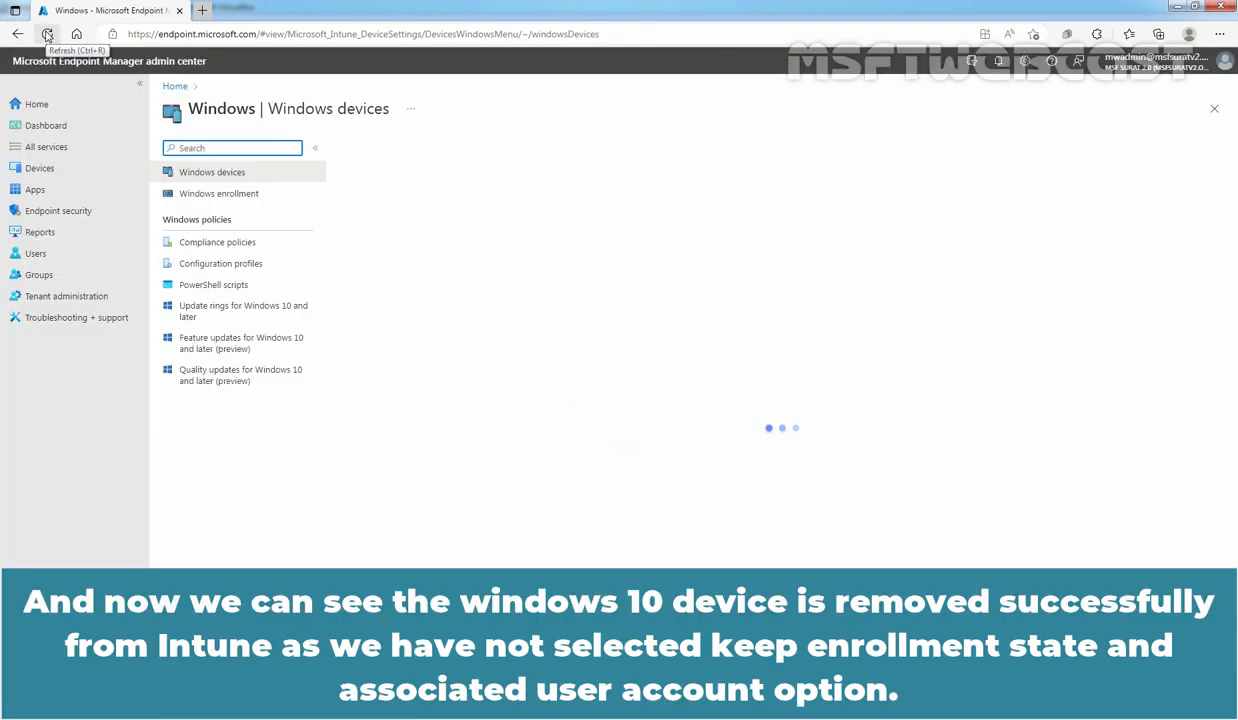